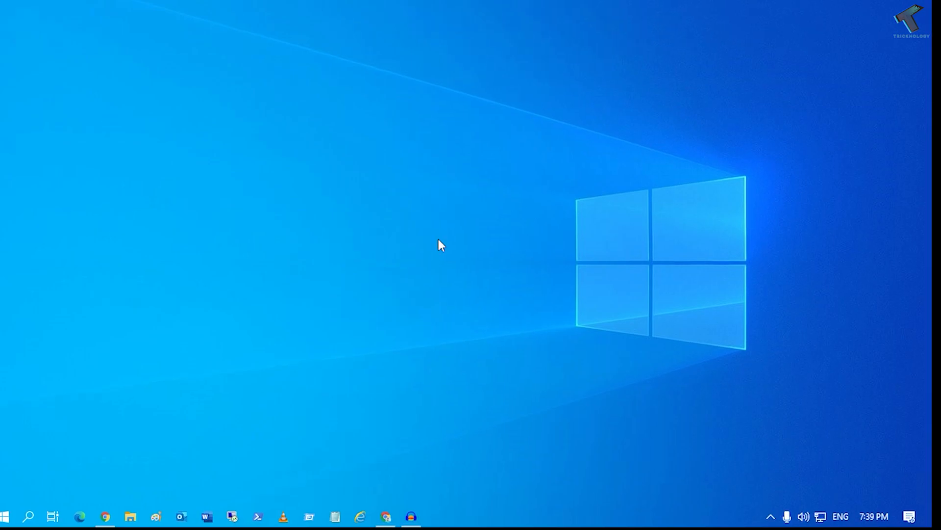
pyautogui.moveTo(5, 515)
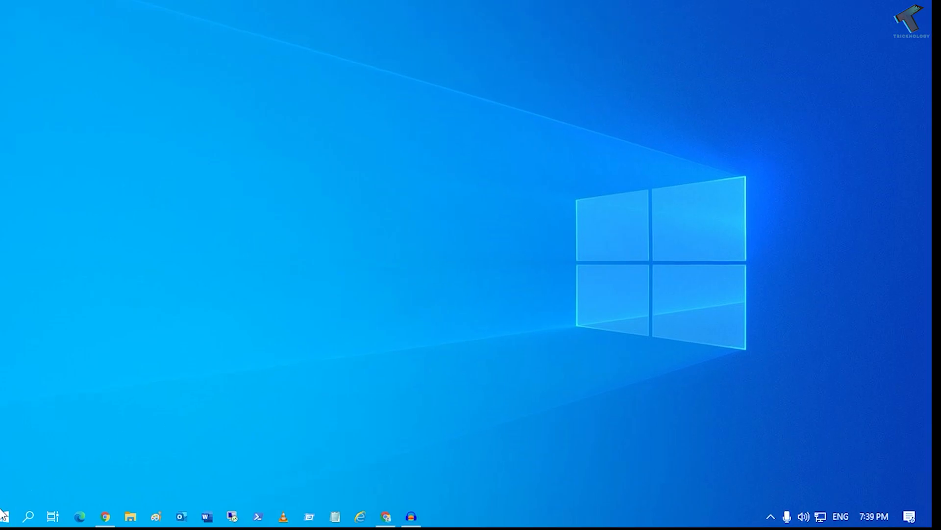
# Bring up the Start button's power-user quick-link menu of system tools.
pyautogui.rightClick(6, 517)
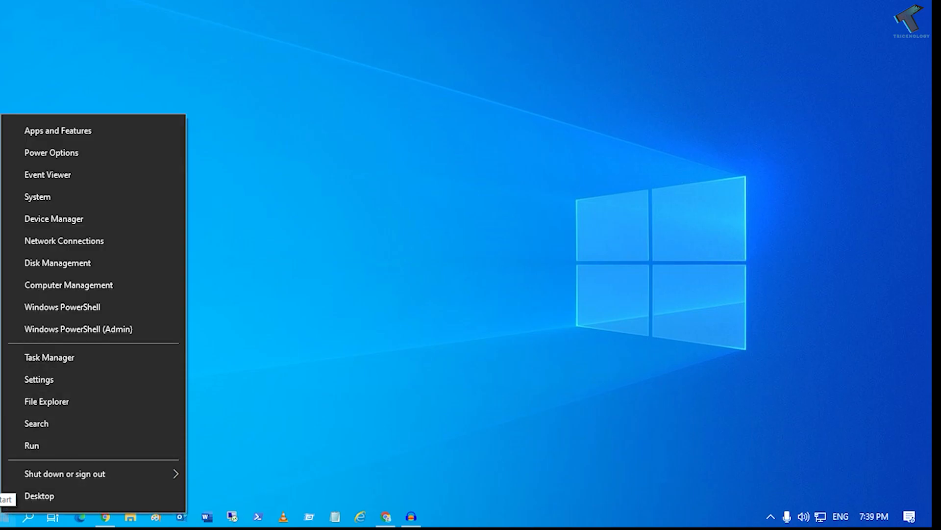
pyautogui.moveTo(38, 379)
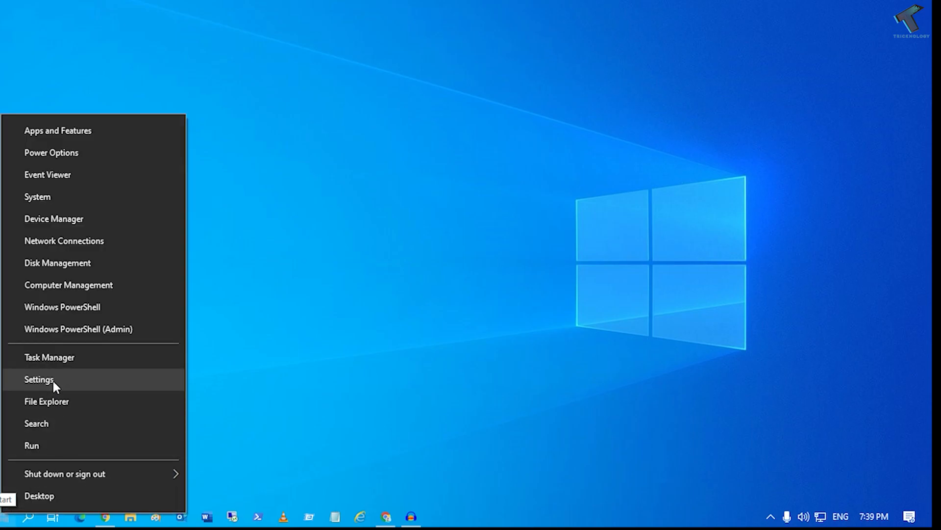
# Reach the Windows Update page via Settings and Update & Security.
pyautogui.click(38, 379)
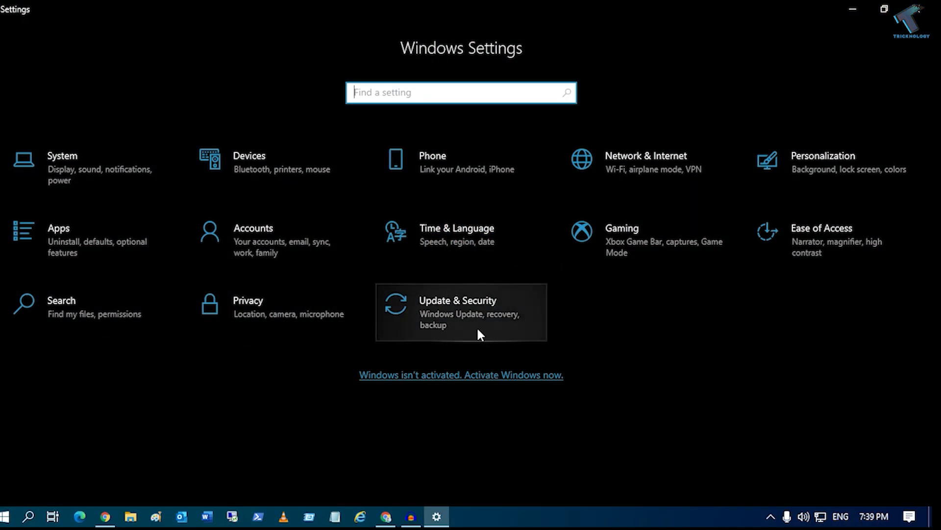
pyautogui.moveTo(465, 332)
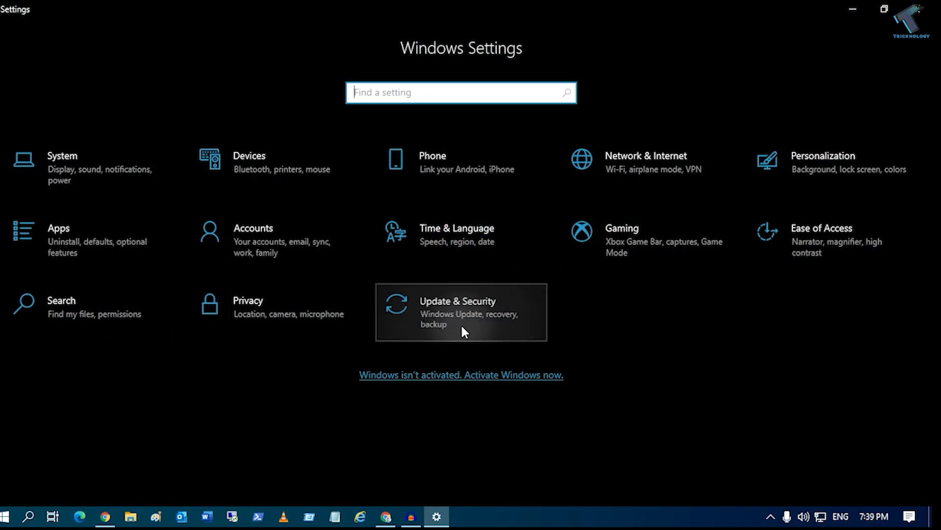
pyautogui.click(461, 312)
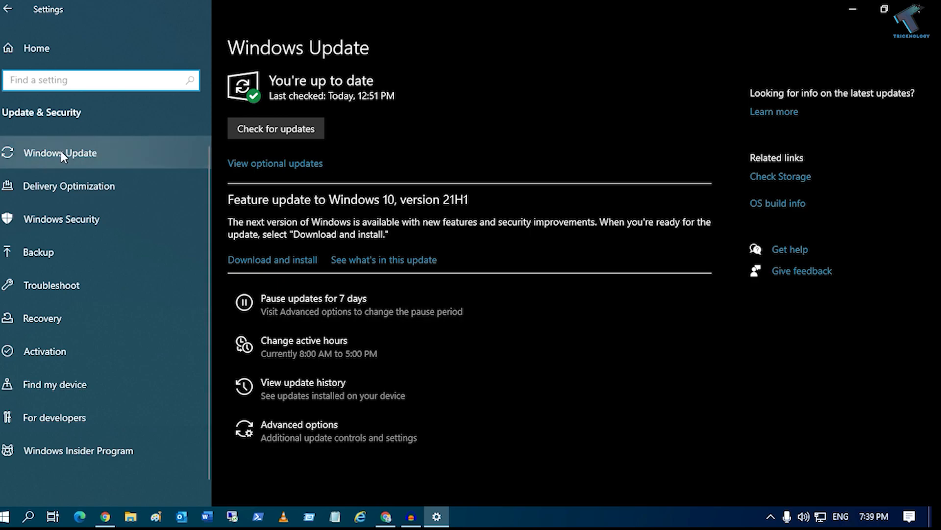
pyautogui.moveTo(296, 208)
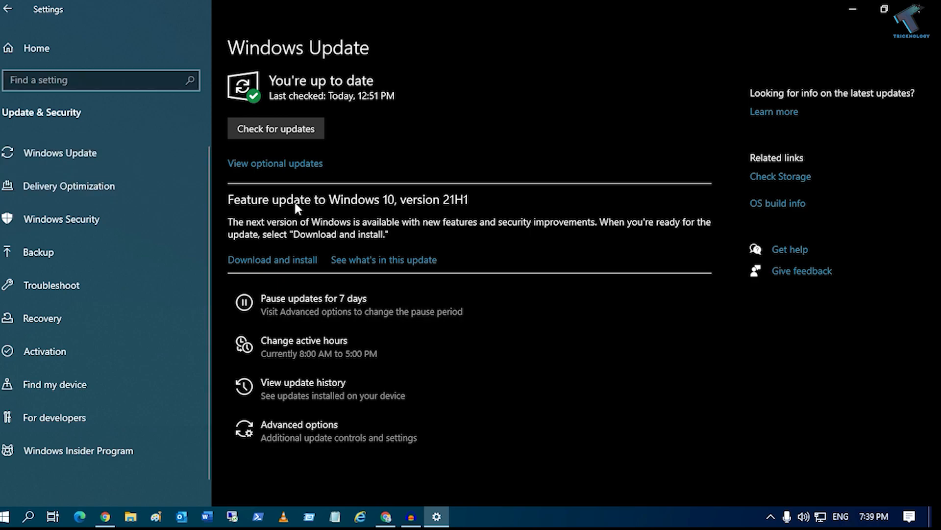
pyautogui.moveTo(434, 204)
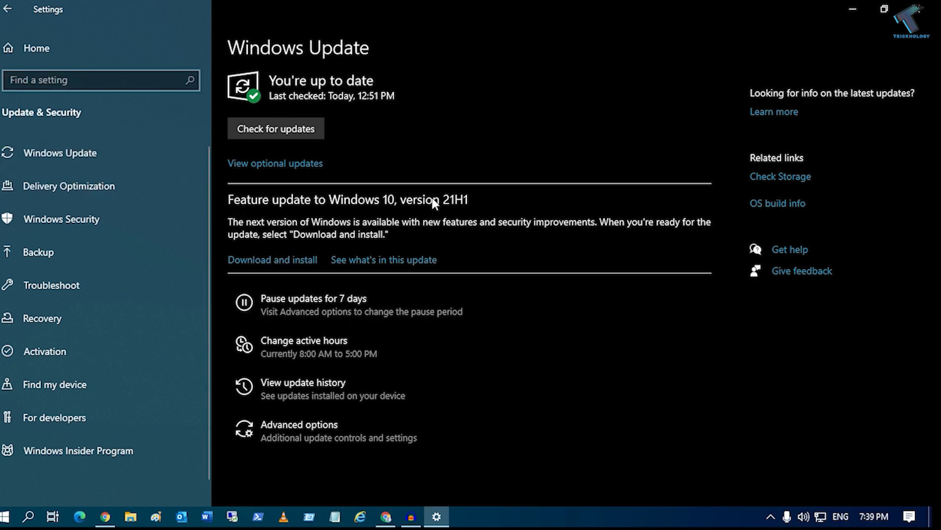
pyautogui.moveTo(450, 209)
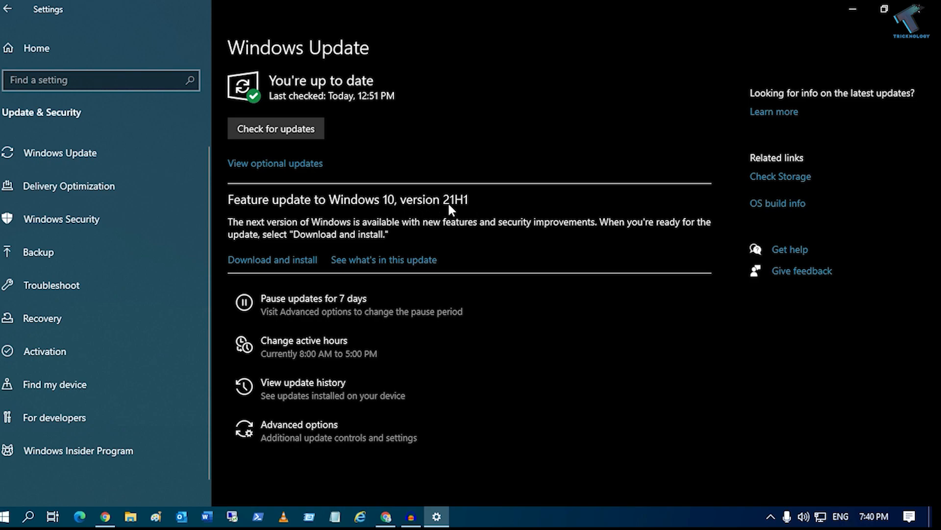
pyautogui.moveTo(441, 307)
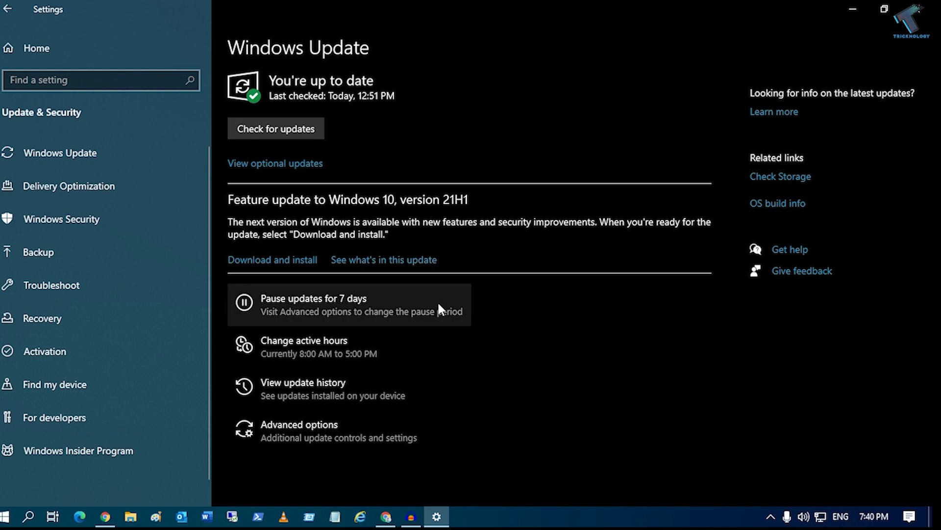
pyautogui.moveTo(393, 235)
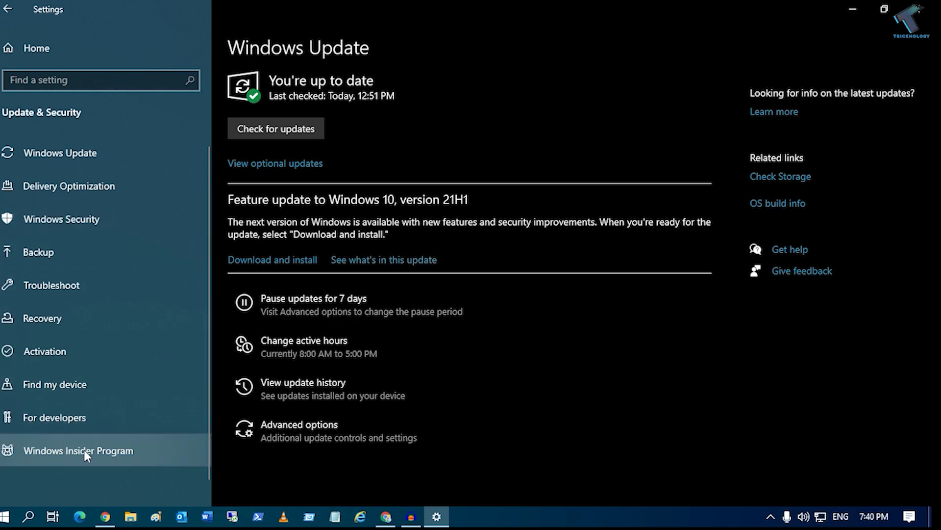
pyautogui.moveTo(135, 447)
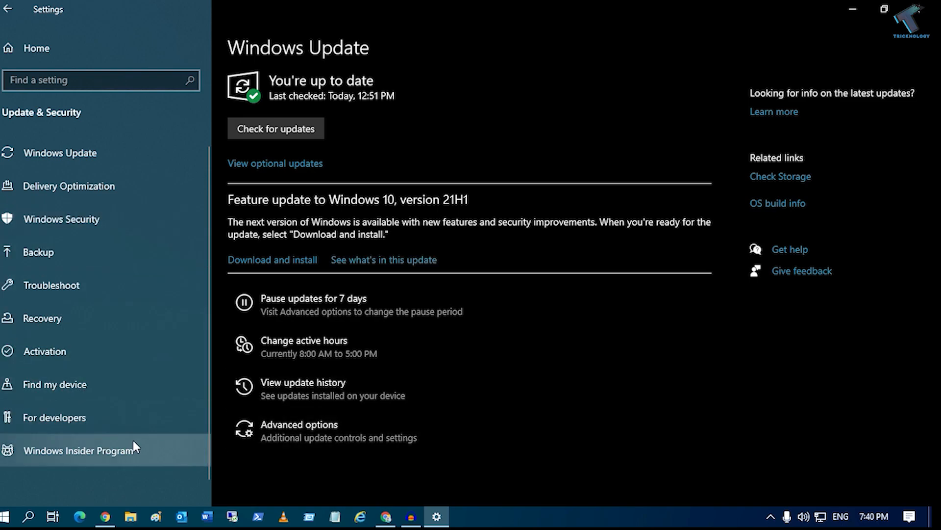
pyautogui.moveTo(182, 470)
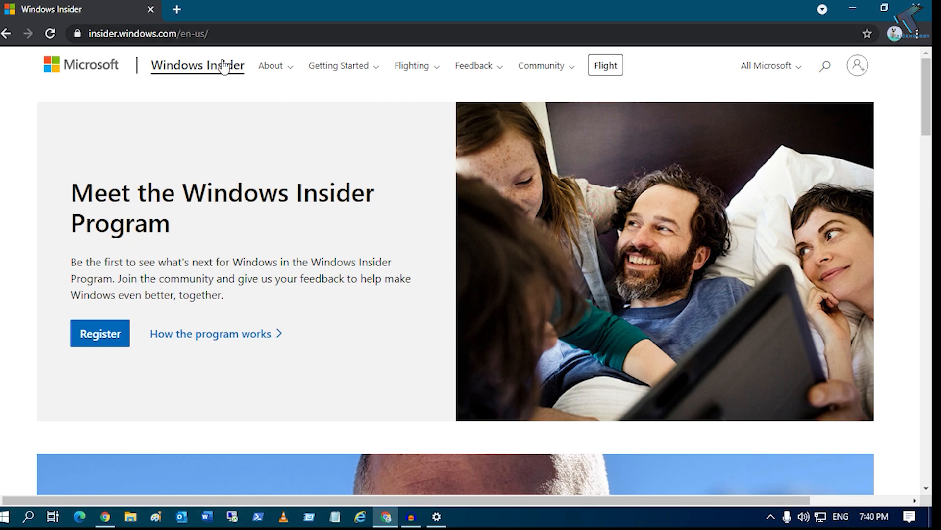
# View the Dev, Beta and Release Preview channel builds on insider.windows.com, then return to Windows Update.
pyautogui.click(147, 34)
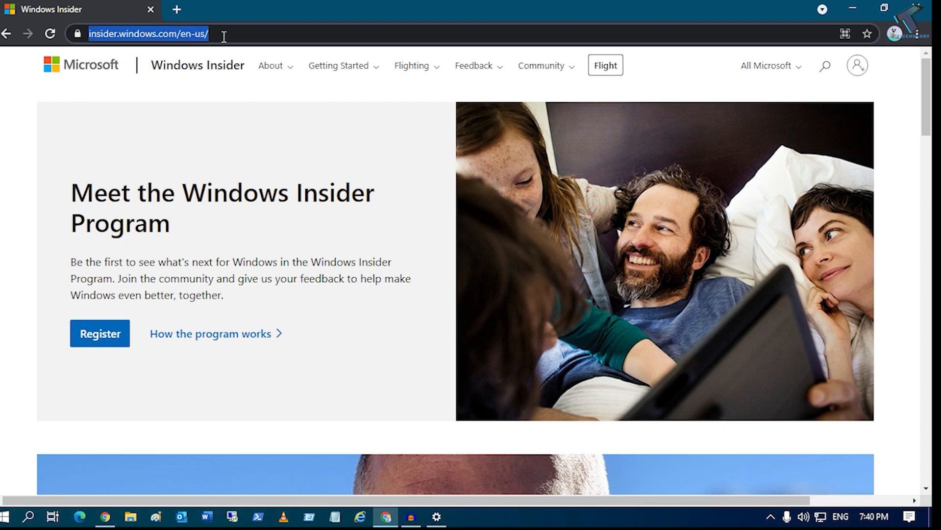
pyautogui.scroll(-3)
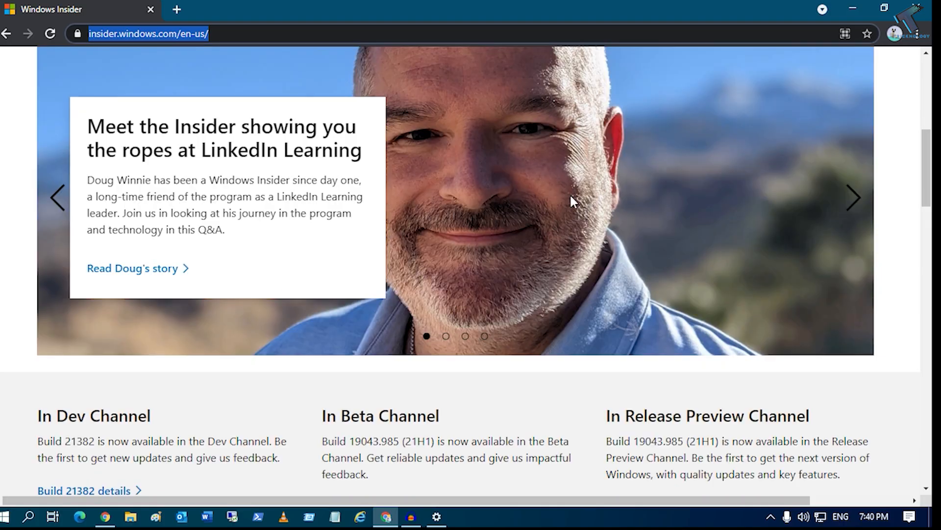
pyautogui.click(435, 517)
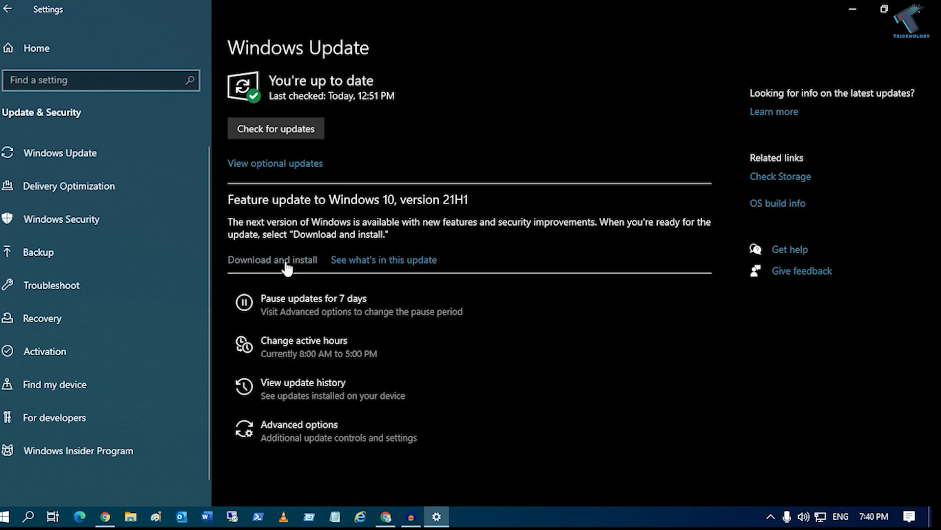
# Start downloading the Feature update to Windows 10, version 21H1.
pyautogui.click(272, 259)
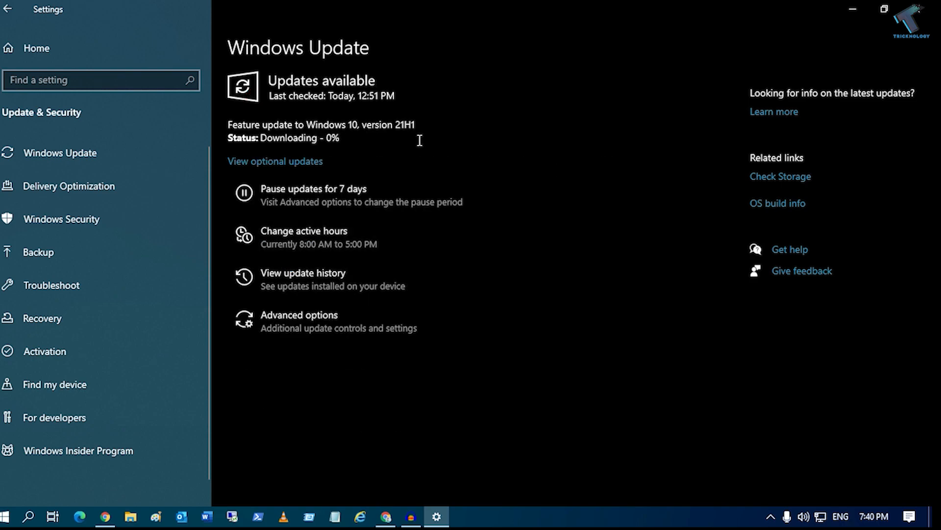
pyautogui.moveTo(456, 186)
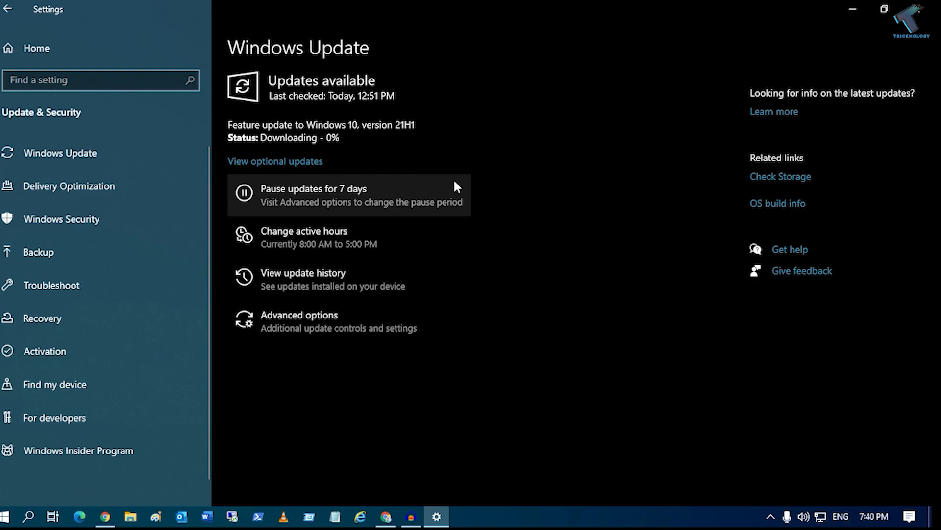